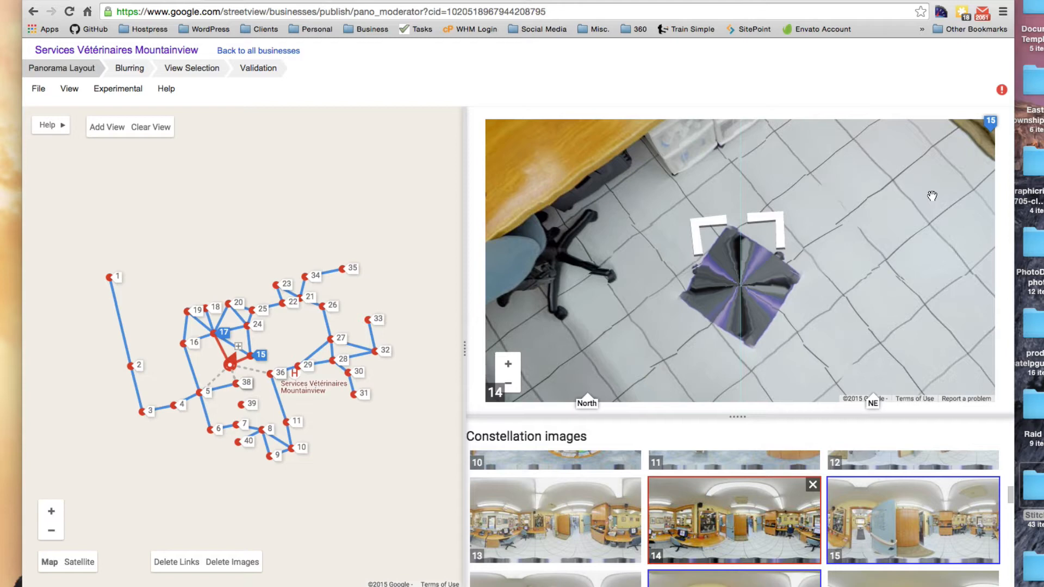
{"action": "mouse_move", "coordinate": [829, 251]}
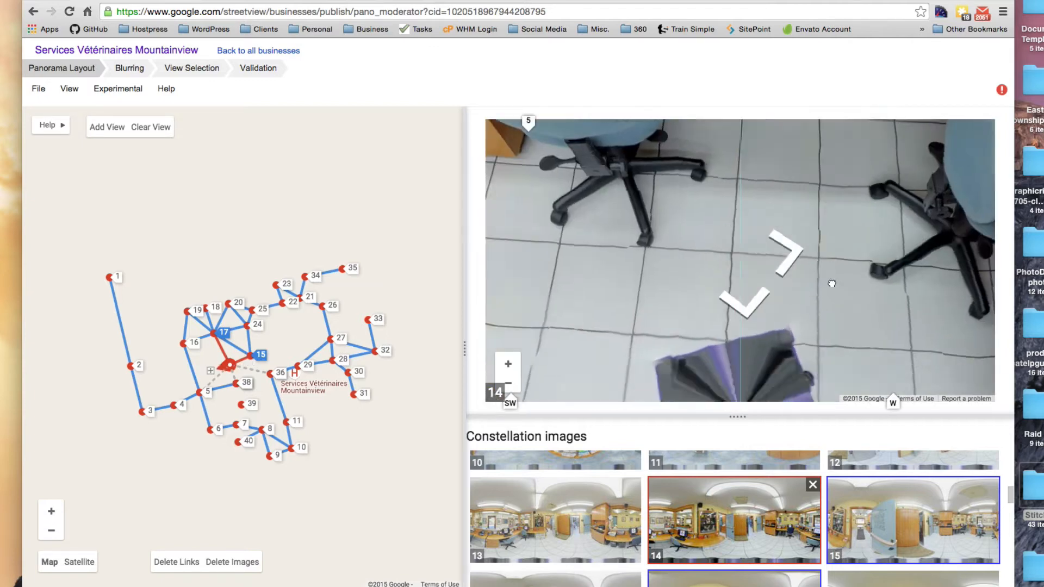
Create a new action set named vetfloor after inspecting panorama 14's smeared nadir.
{"action": "left_click_drag", "start_coordinate": [831, 284], "coordinate": [836, 182]}
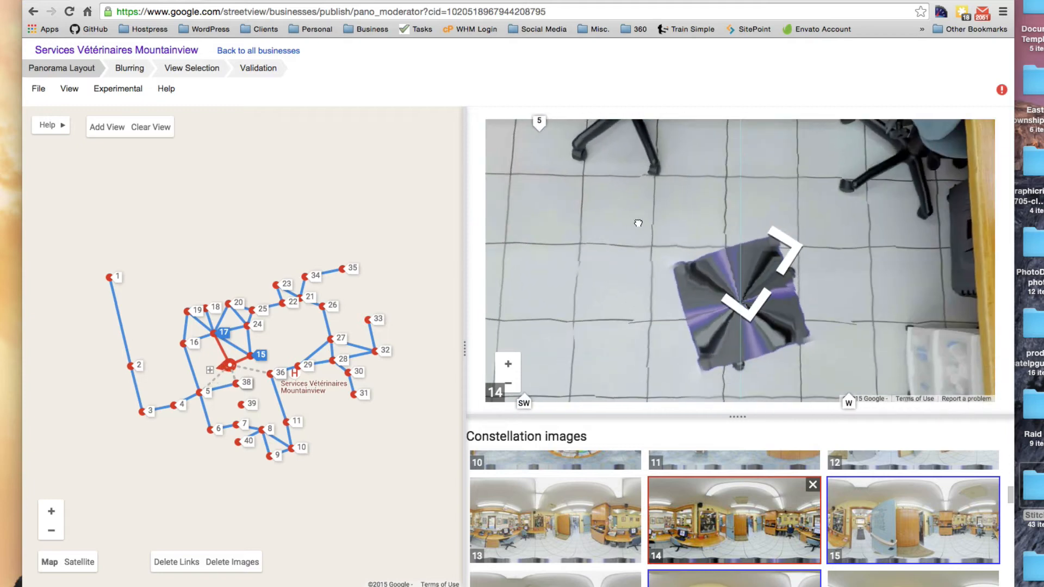
{"action": "left_click_drag", "start_coordinate": [638, 225], "coordinate": [843, 282]}
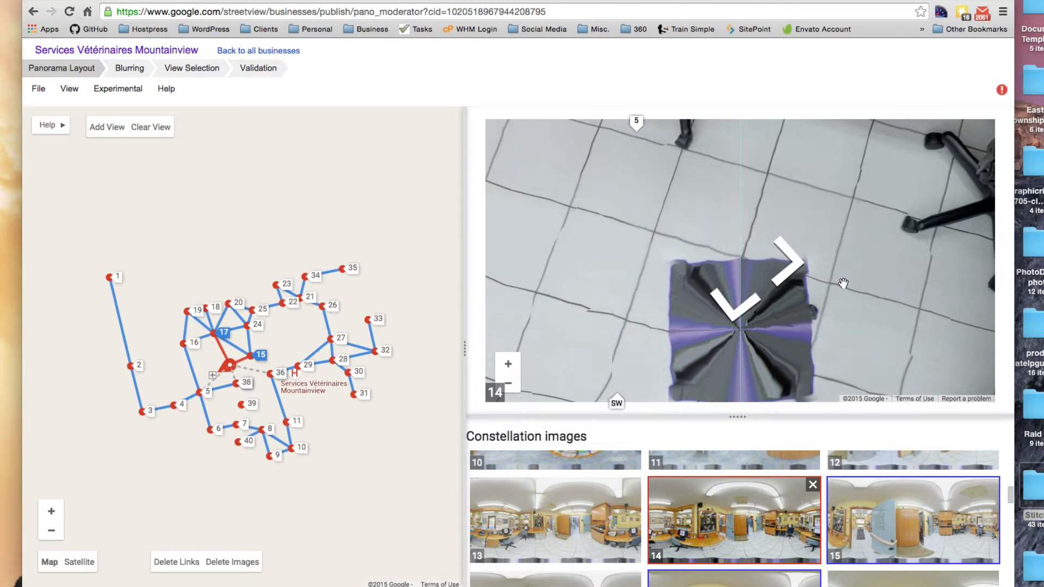
{"action": "mouse_move", "coordinate": [764, 309]}
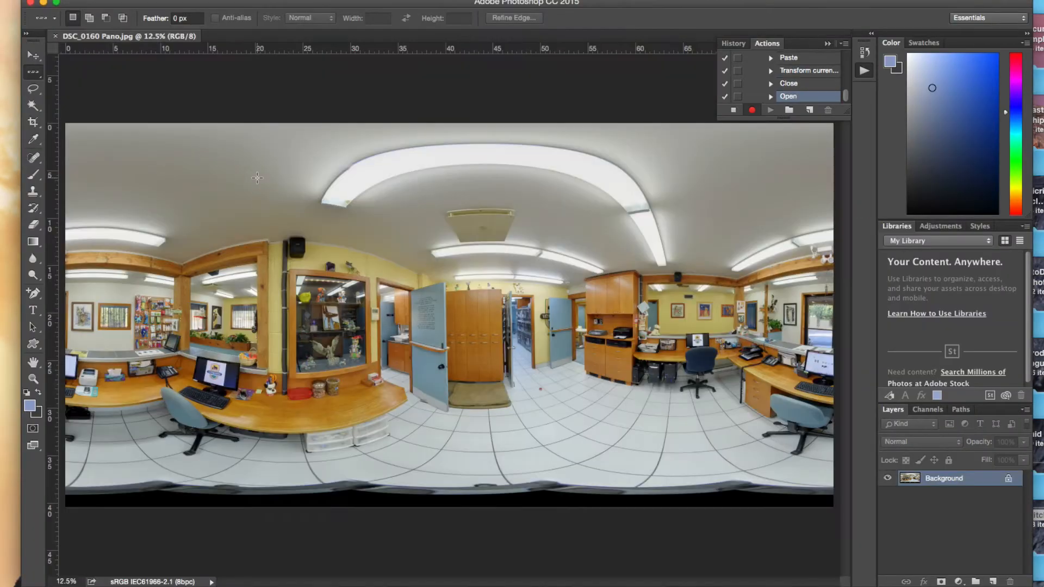
{"action": "mouse_move", "coordinate": [558, 474]}
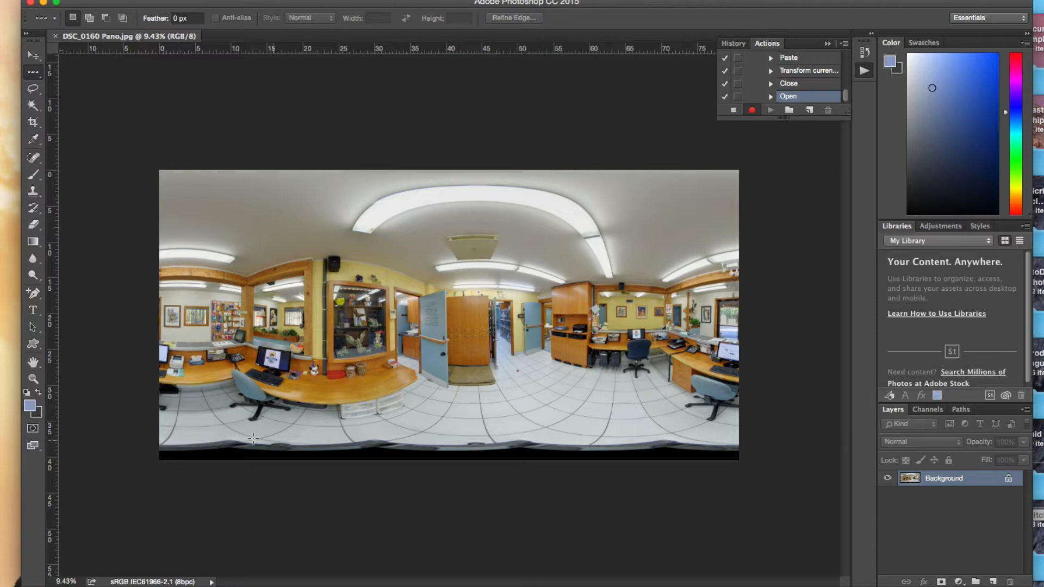
{"action": "mouse_move", "coordinate": [433, 453]}
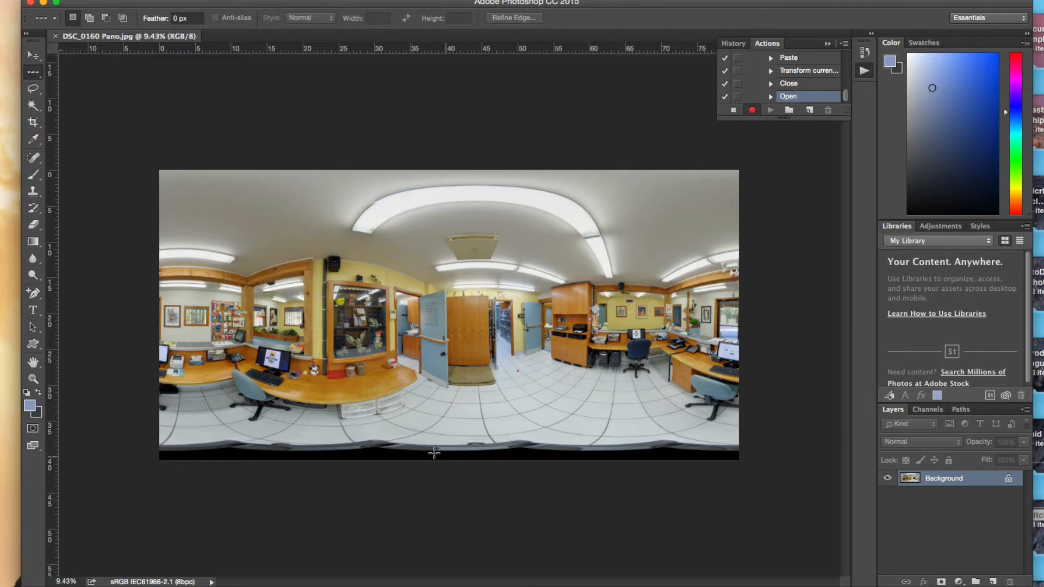
{"action": "mouse_move", "coordinate": [506, 443]}
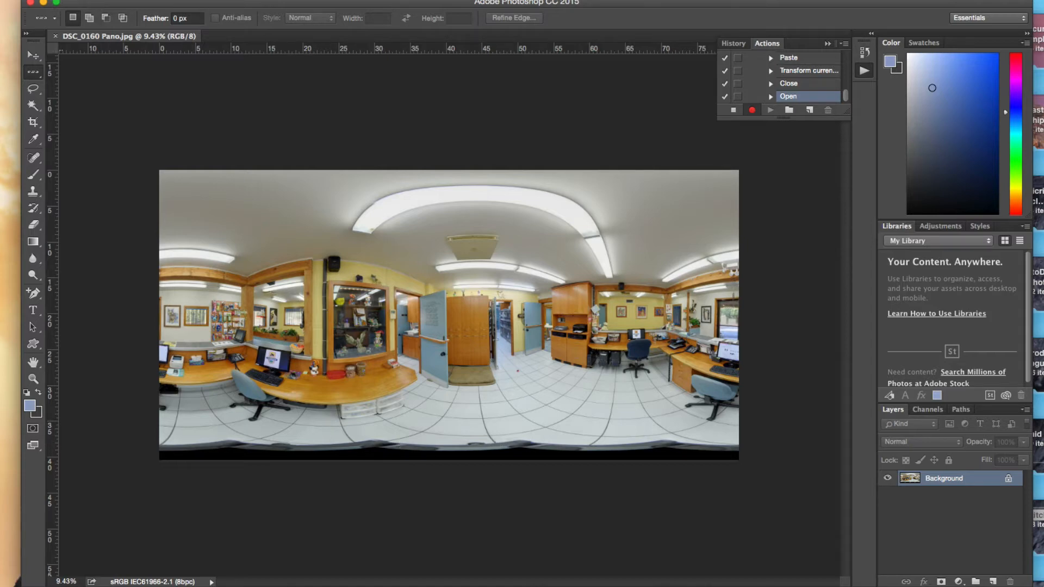
{"action": "mouse_move", "coordinate": [799, 148]}
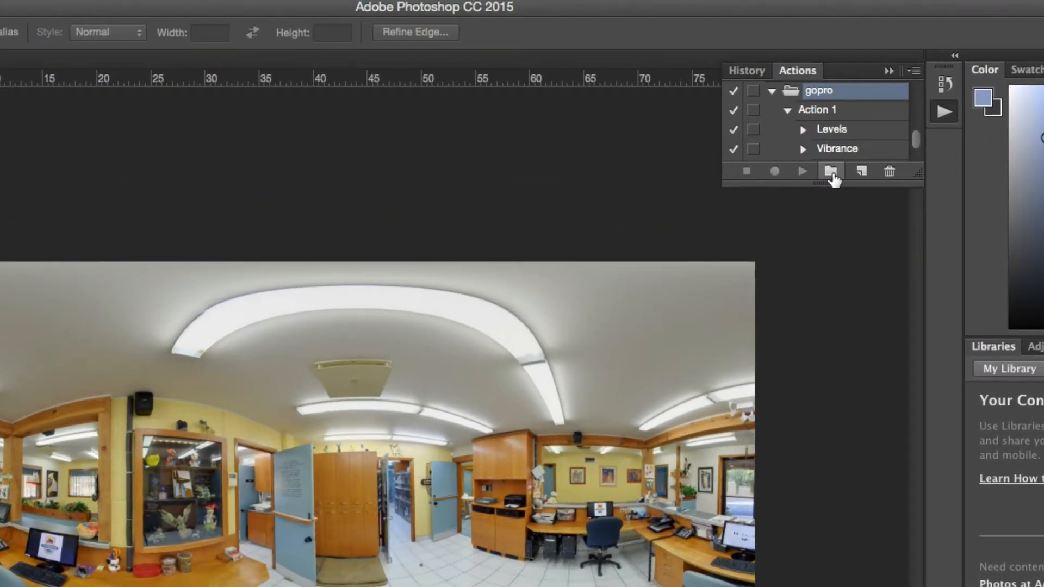
{"action": "left_click", "coordinate": [831, 172]}
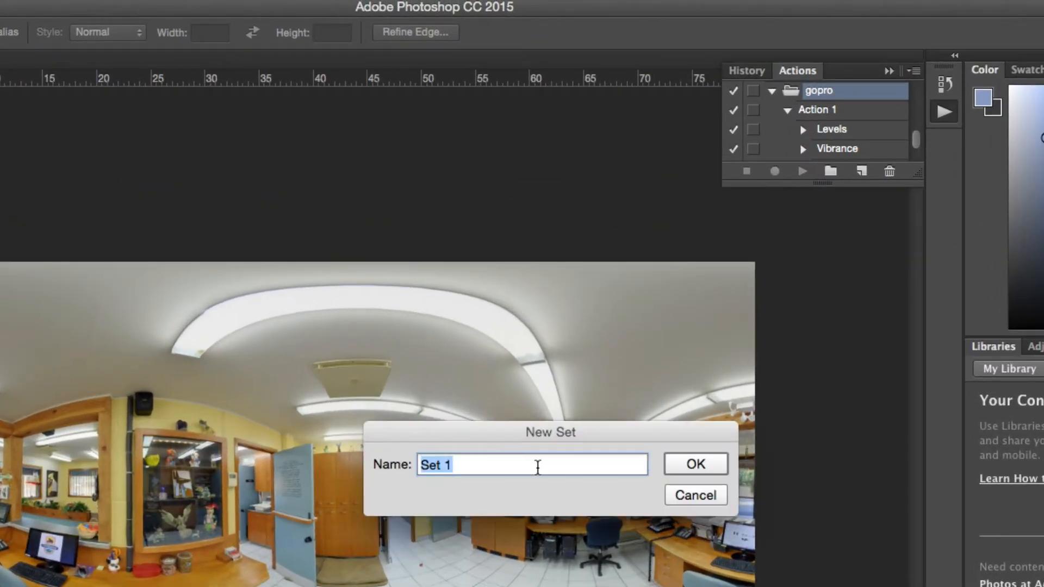
{"action": "type", "text": "vet"}
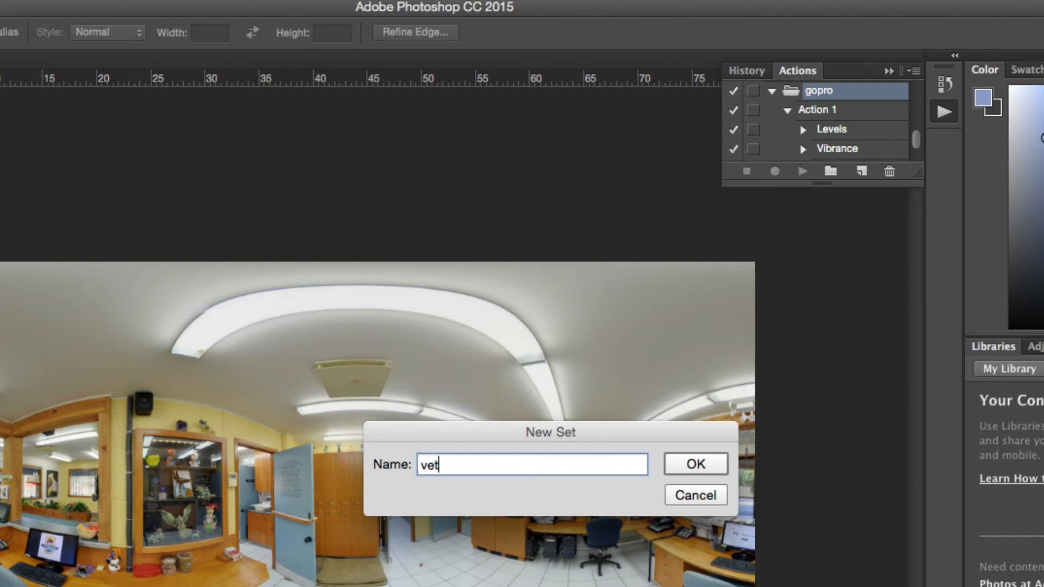
{"action": "type", "text": "floor"}
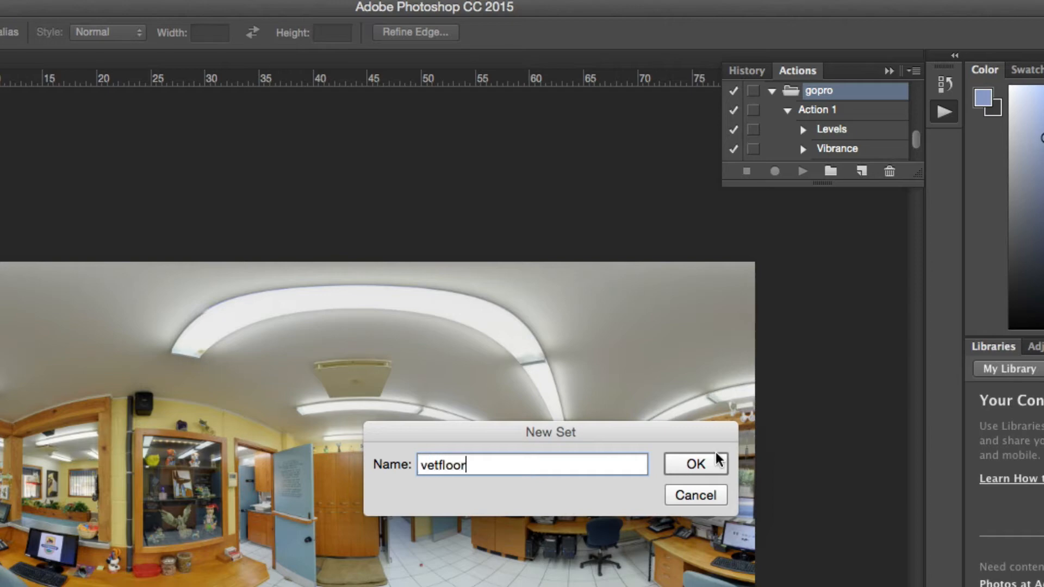
{"action": "left_click", "coordinate": [695, 464]}
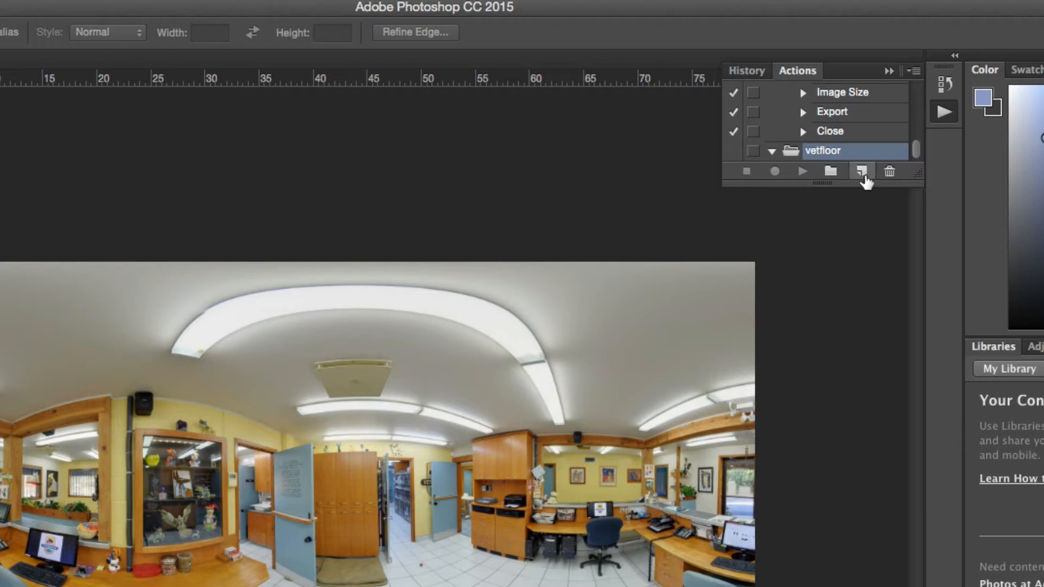
Add a new Action 2 to the vetfloor set and start recording it.
{"action": "left_click", "coordinate": [860, 172]}
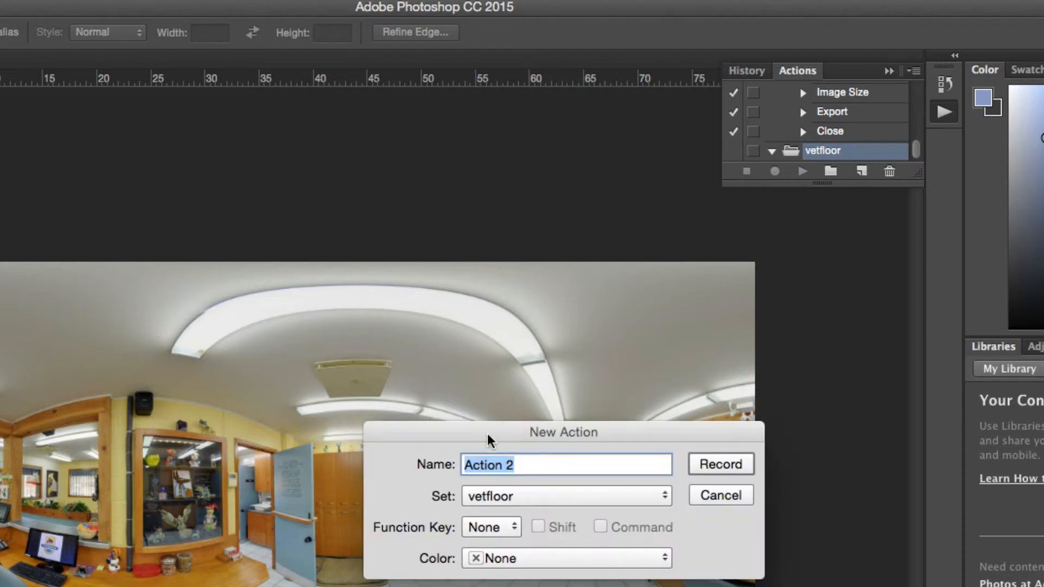
{"action": "mouse_move", "coordinate": [717, 468]}
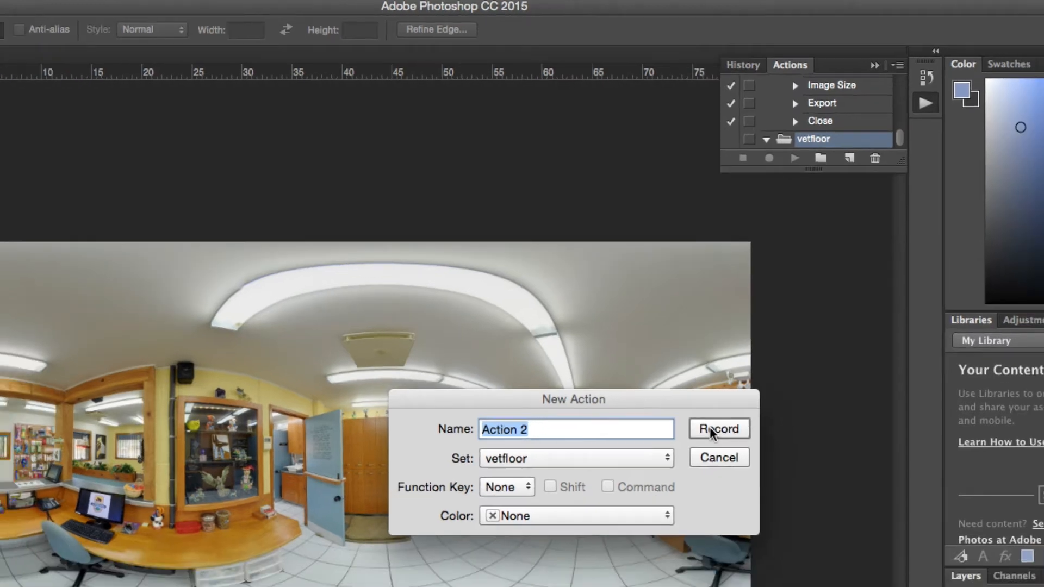
{"action": "left_click", "coordinate": [719, 429]}
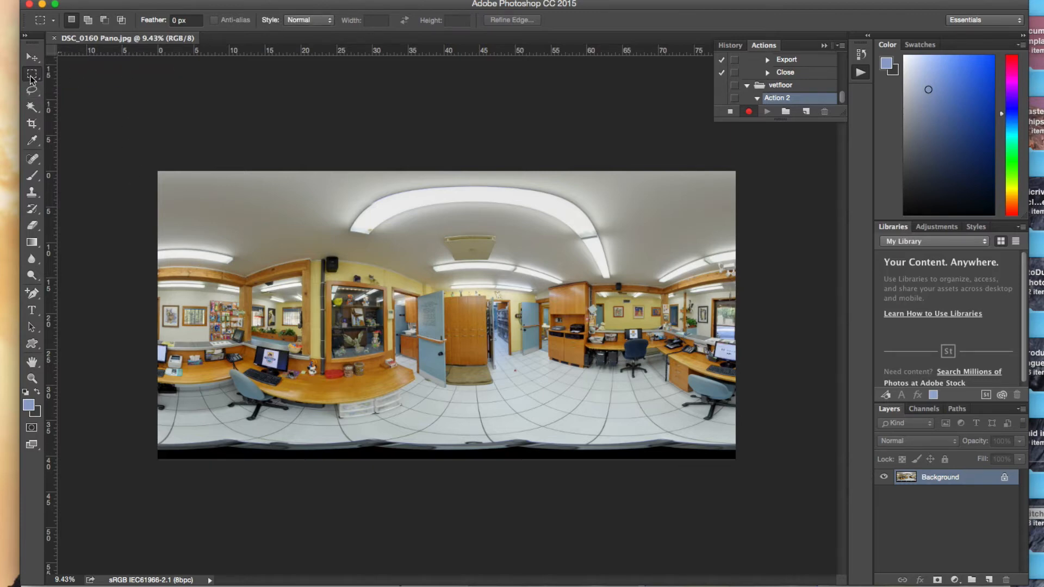
Select the single pixel row of floor just above the nadir smear with the Single Row Marquee.
{"action": "left_click", "coordinate": [32, 74]}
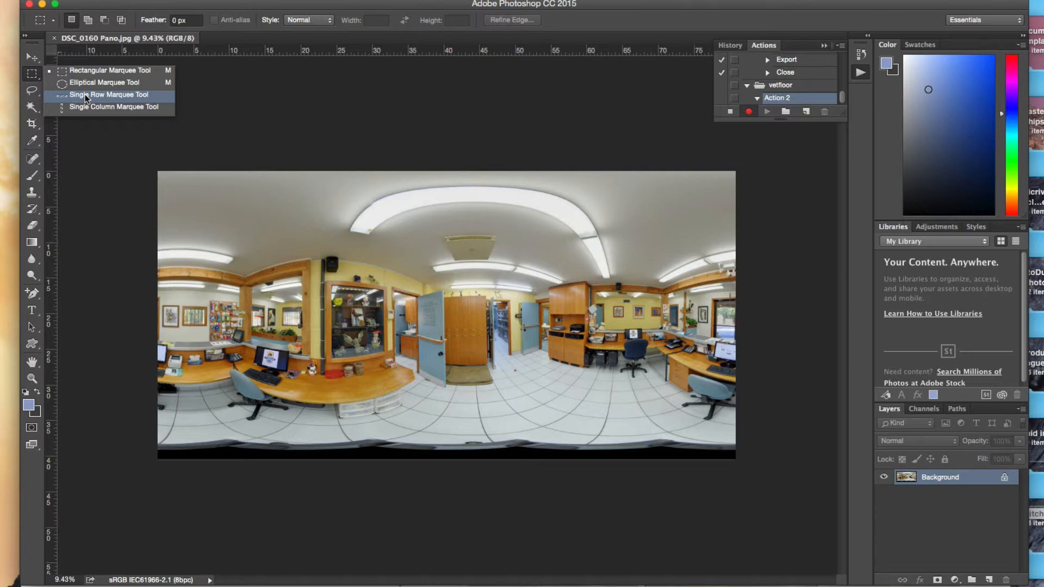
{"action": "left_click", "coordinate": [112, 95]}
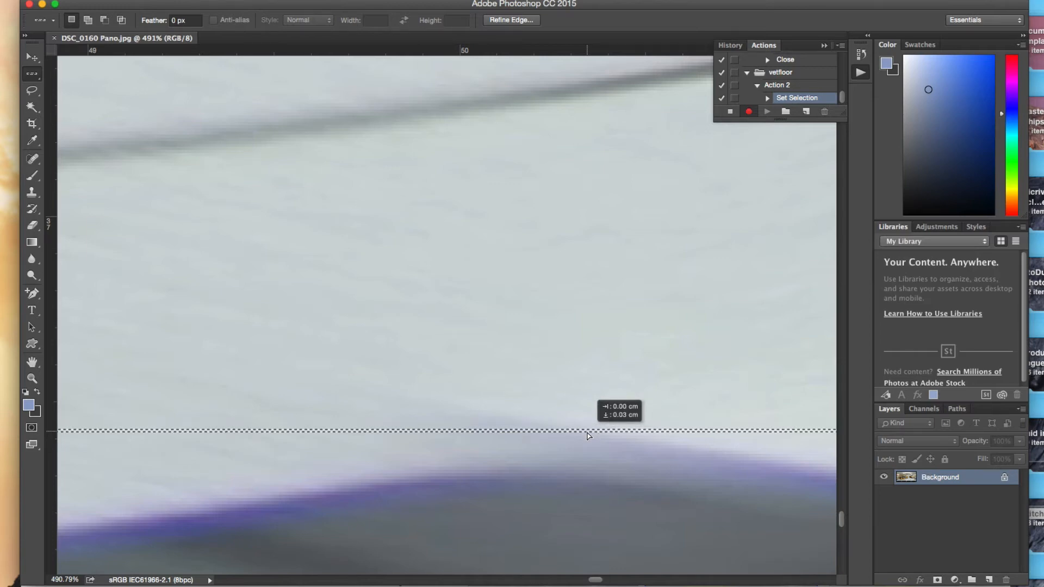
{"action": "left_click", "coordinate": [587, 416]}
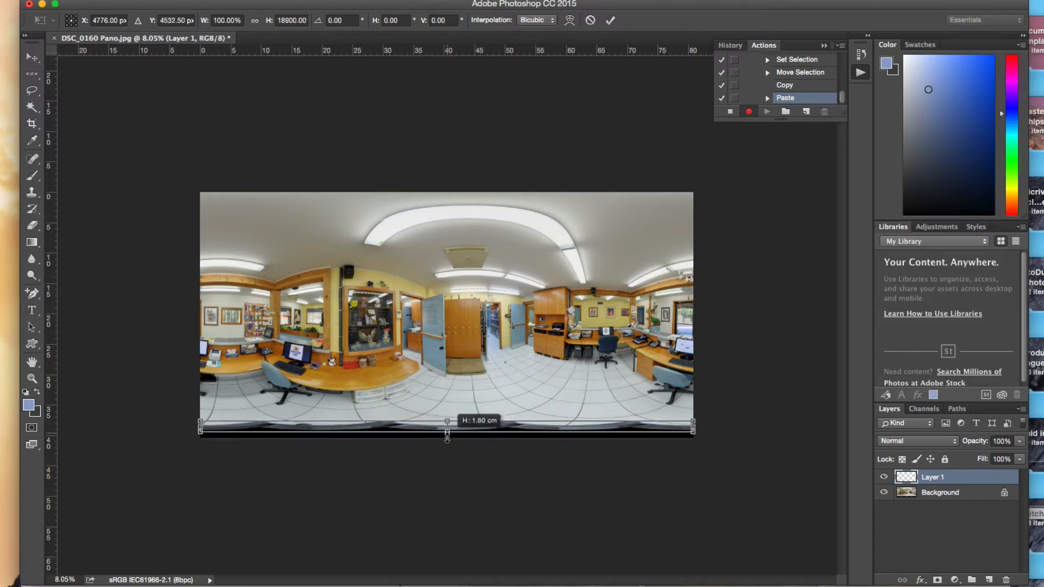
Stretch the pasted floor row on Layer 1 downward to cover the nadir at the image bottom.
{"action": "left_click_drag", "start_coordinate": [447, 430], "coordinate": [447, 445]}
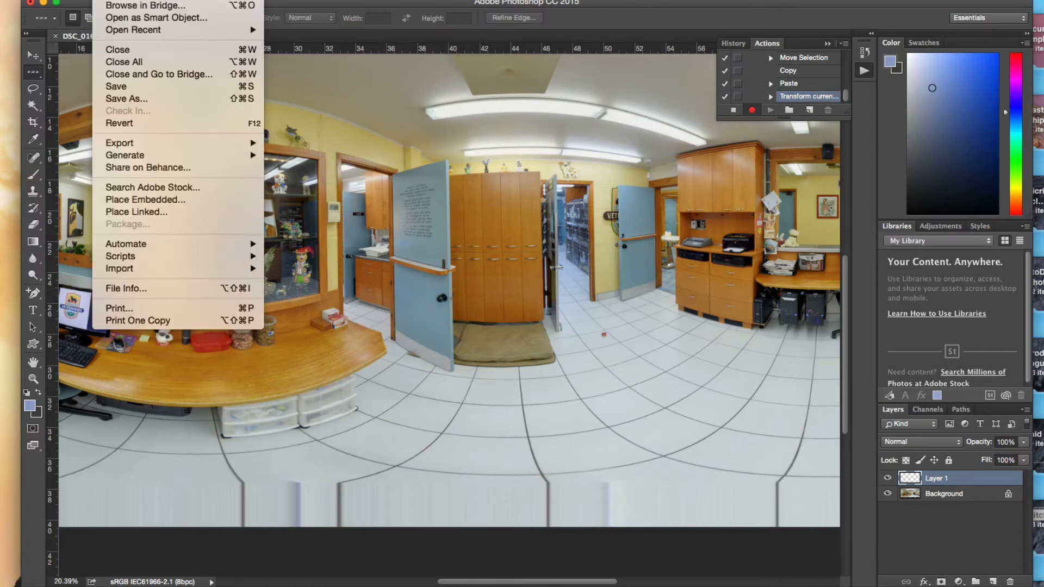
Save a quality-10 JPEG copy into a new fixednadir folder inside Stitched.
{"action": "left_click", "coordinate": [126, 98]}
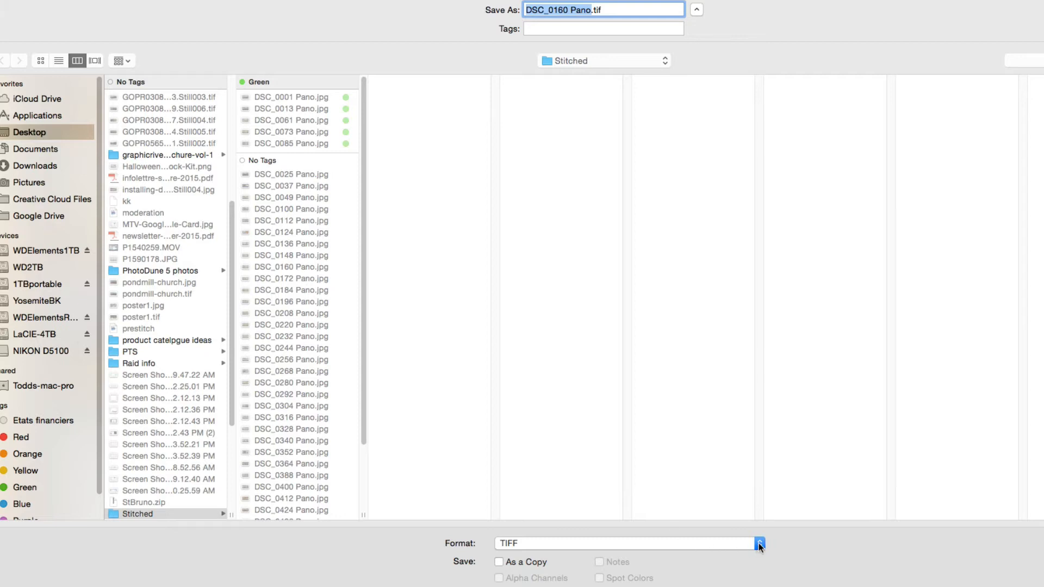
{"action": "left_click", "coordinate": [762, 541]}
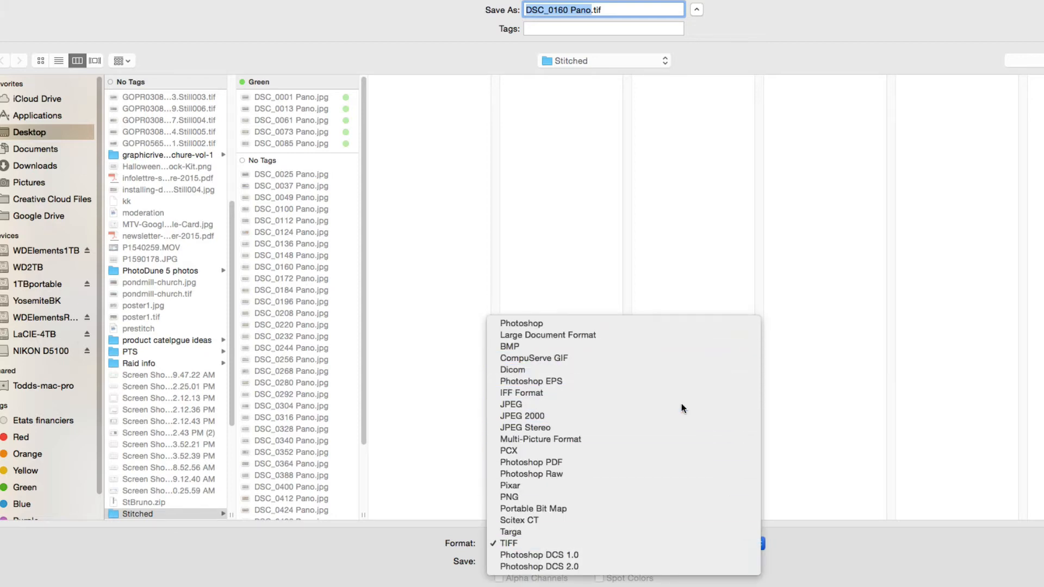
{"action": "left_click", "coordinate": [510, 404]}
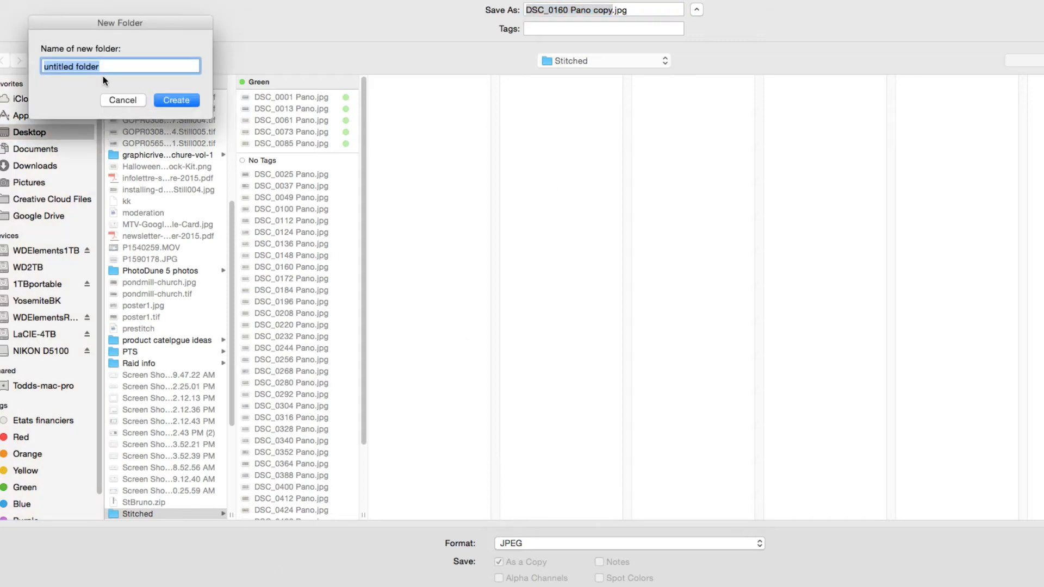
{"action": "type", "text": "fixed"}
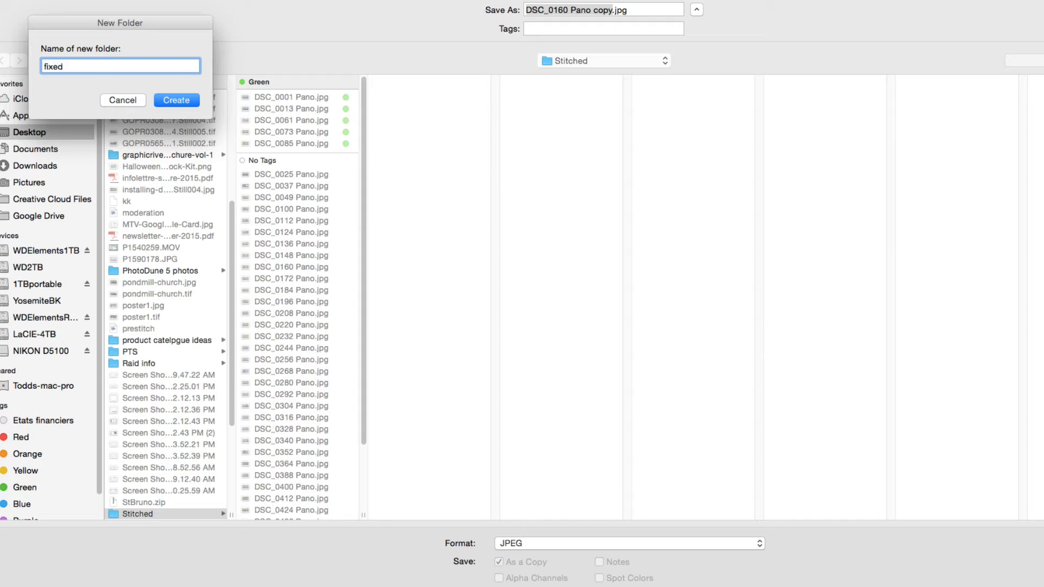
{"action": "type", "text": "nadir"}
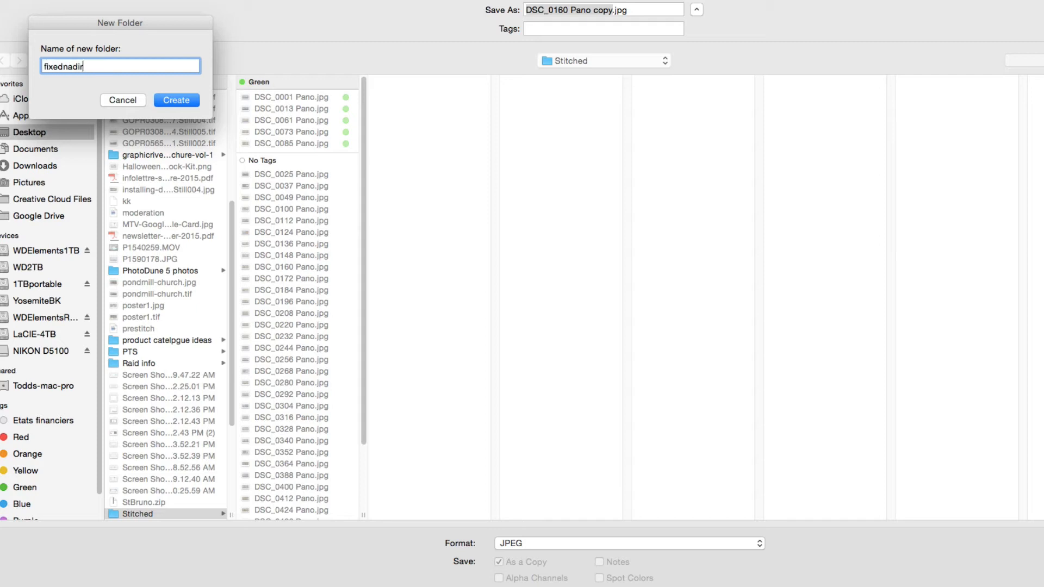
{"action": "left_click", "coordinate": [176, 100]}
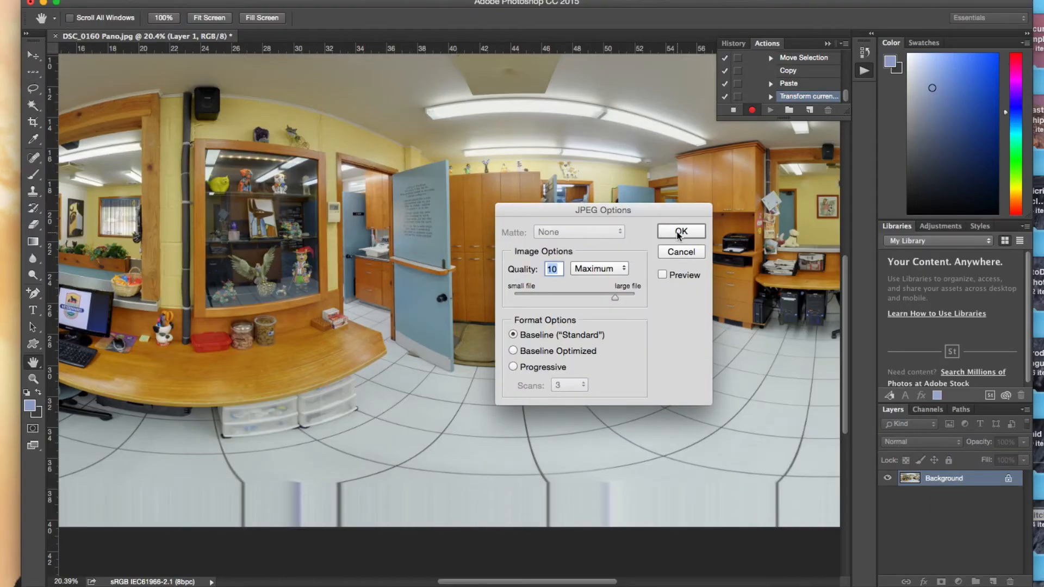
{"action": "left_click", "coordinate": [679, 230]}
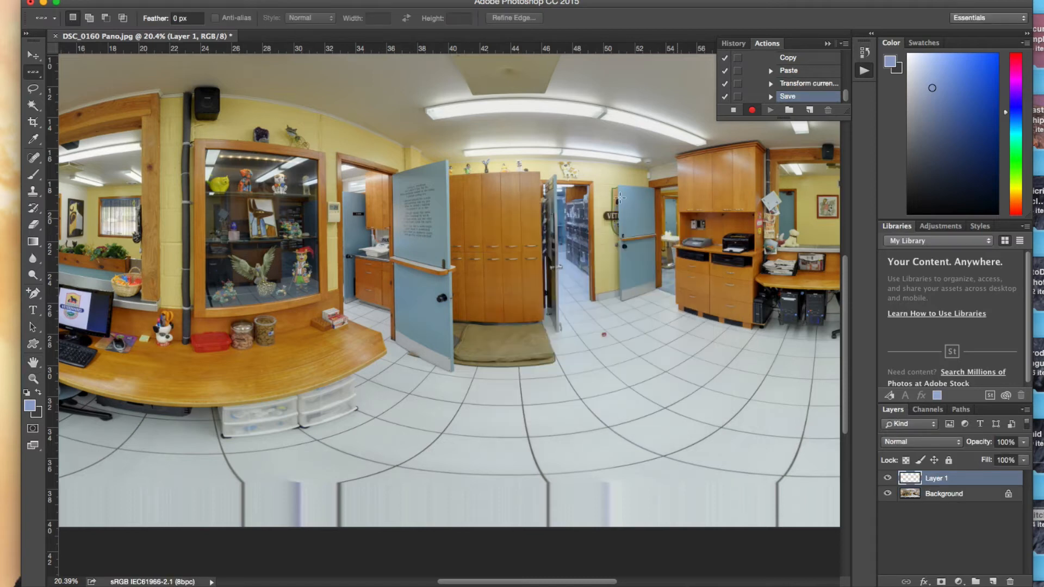
Close the panorama without saving and stop recording Action 2.
{"action": "left_click", "coordinate": [44, 5]}
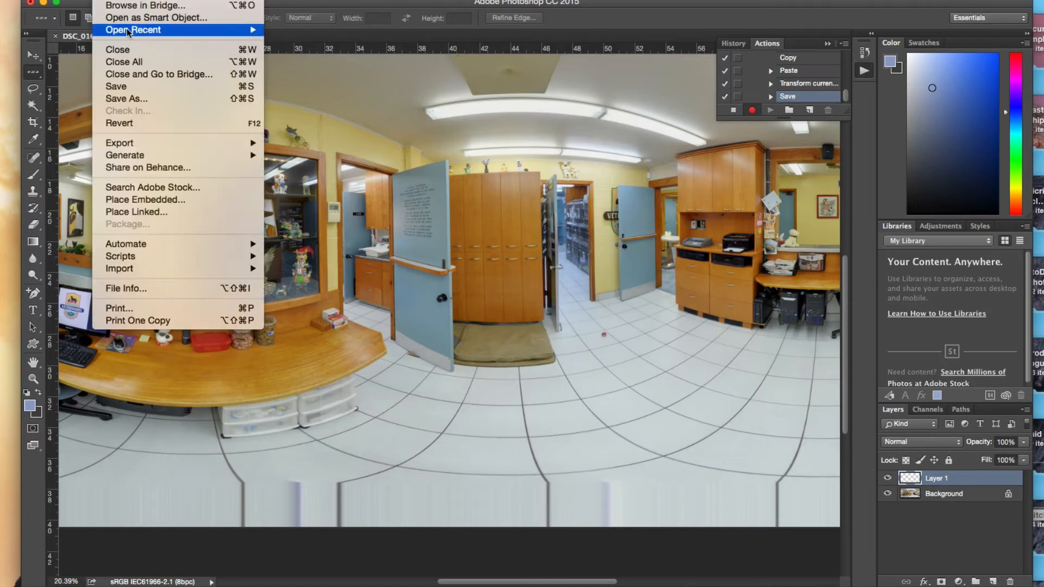
{"action": "left_click", "coordinate": [118, 50]}
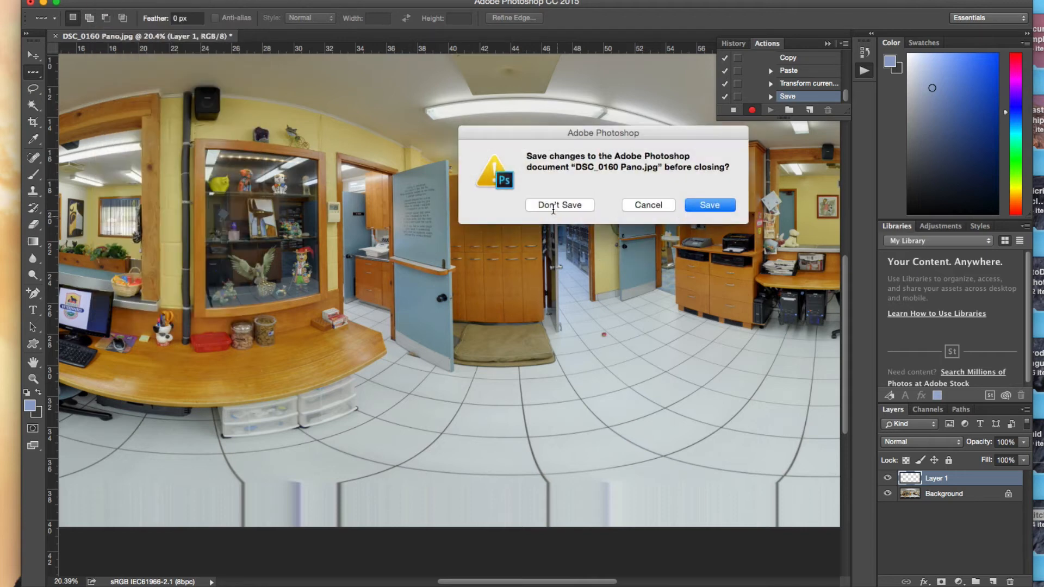
{"action": "left_click", "coordinate": [560, 205]}
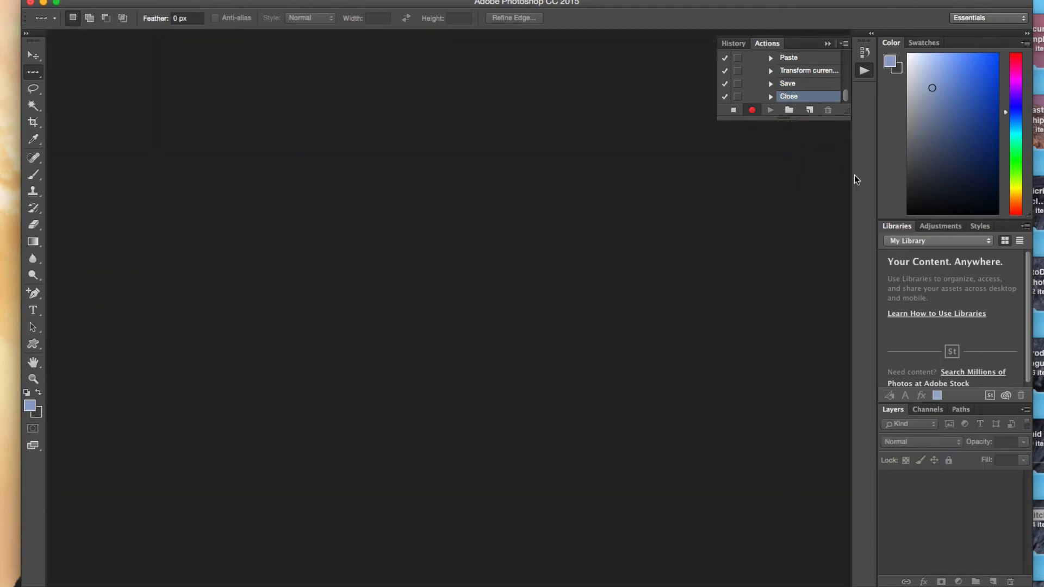
{"action": "left_click", "coordinate": [733, 110]}
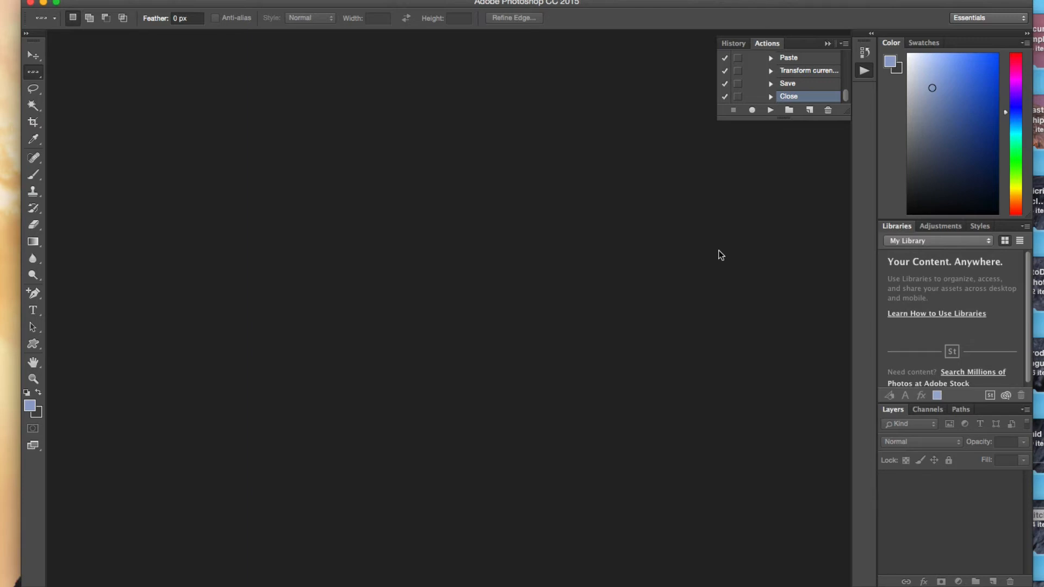
{"action": "mouse_move", "coordinate": [233, 116]}
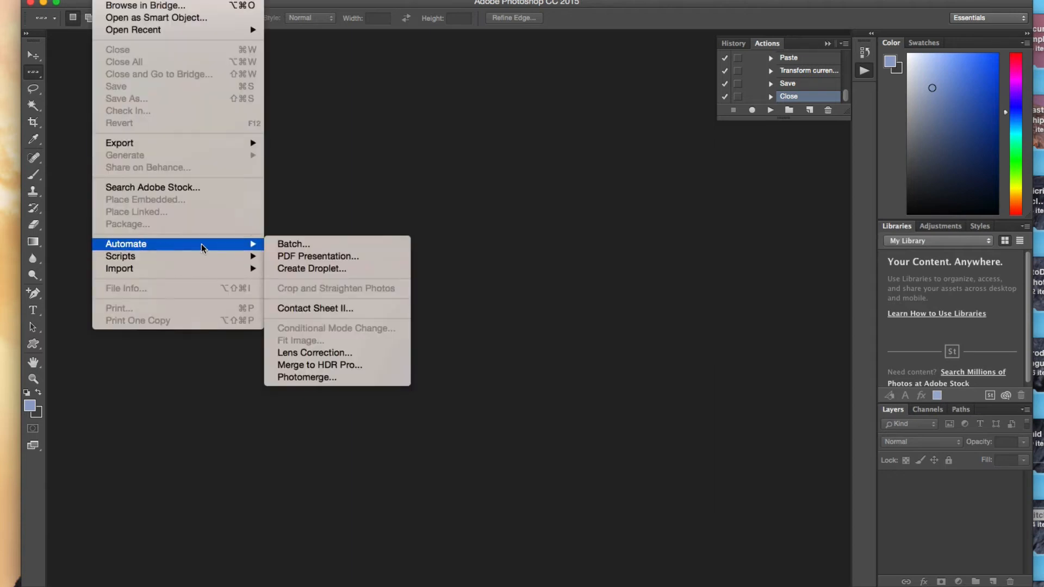
Batch-run vetfloor's Action 2 on the Stitched source folder.
{"action": "left_click", "coordinate": [294, 243]}
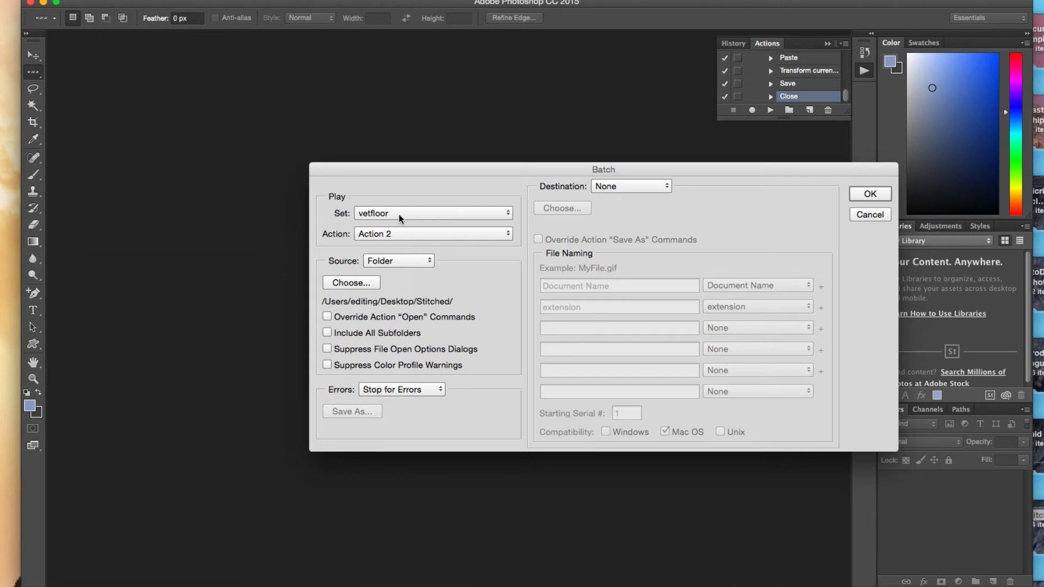
{"action": "mouse_move", "coordinate": [325, 231]}
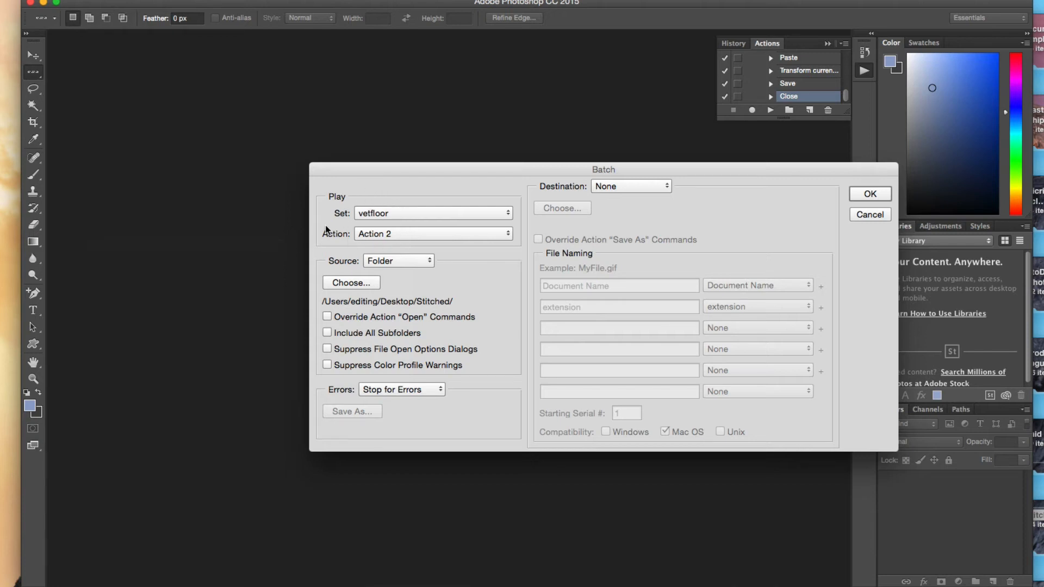
{"action": "mouse_move", "coordinate": [506, 268]}
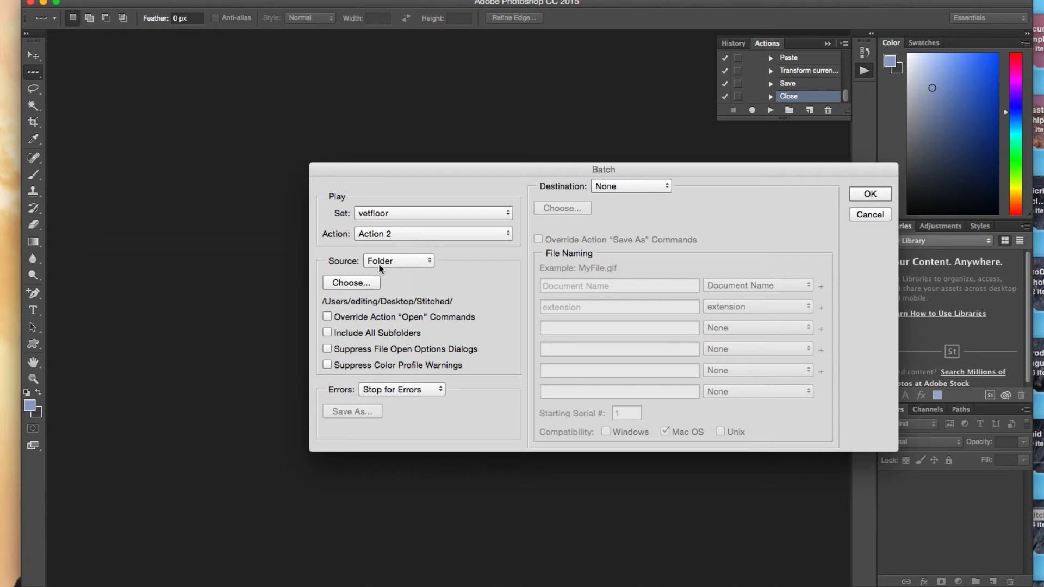
{"action": "left_click", "coordinate": [350, 283]}
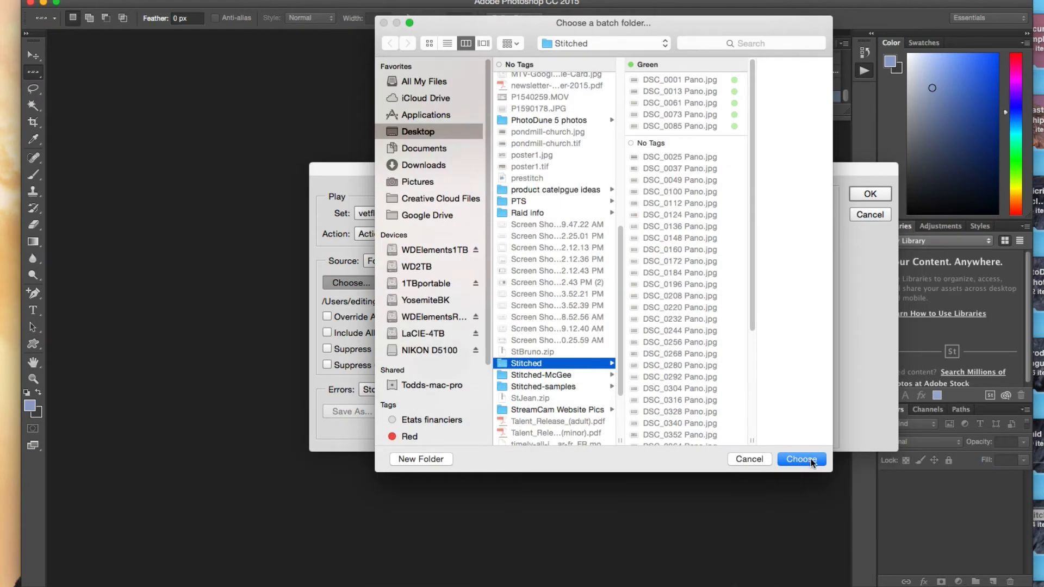
{"action": "left_click", "coordinate": [801, 459]}
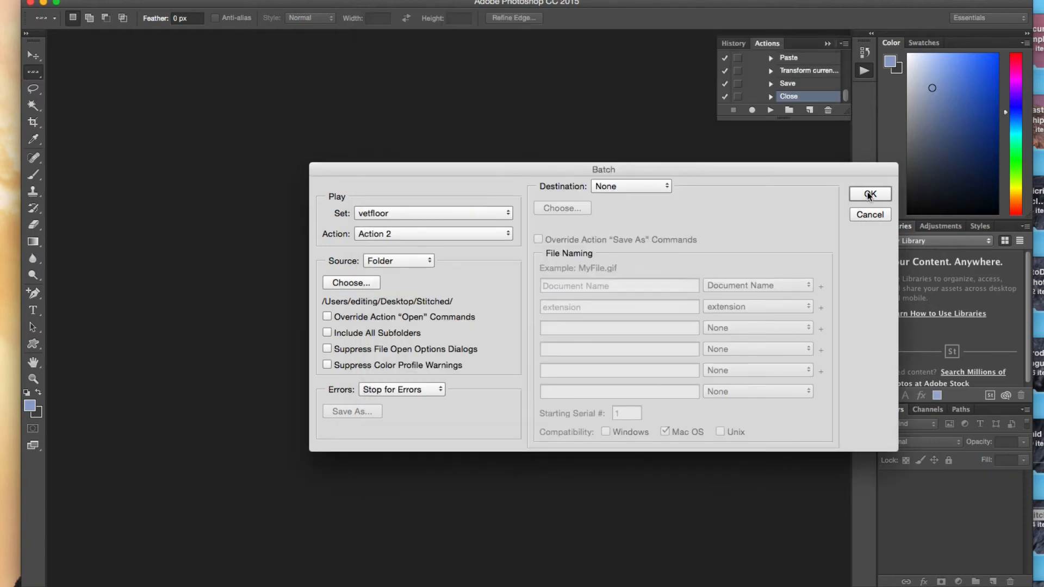
{"action": "left_click", "coordinate": [870, 193]}
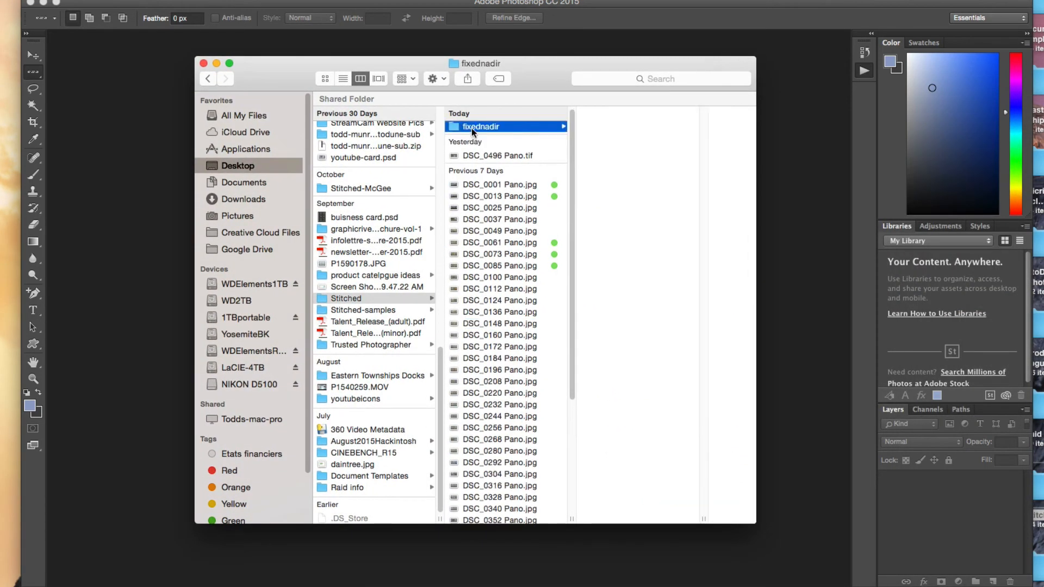
Preview several Pano copy JPEGs (DSC_0100, DSC_0073) in the fixednadir output folder.
{"action": "left_click", "coordinate": [554, 243]}
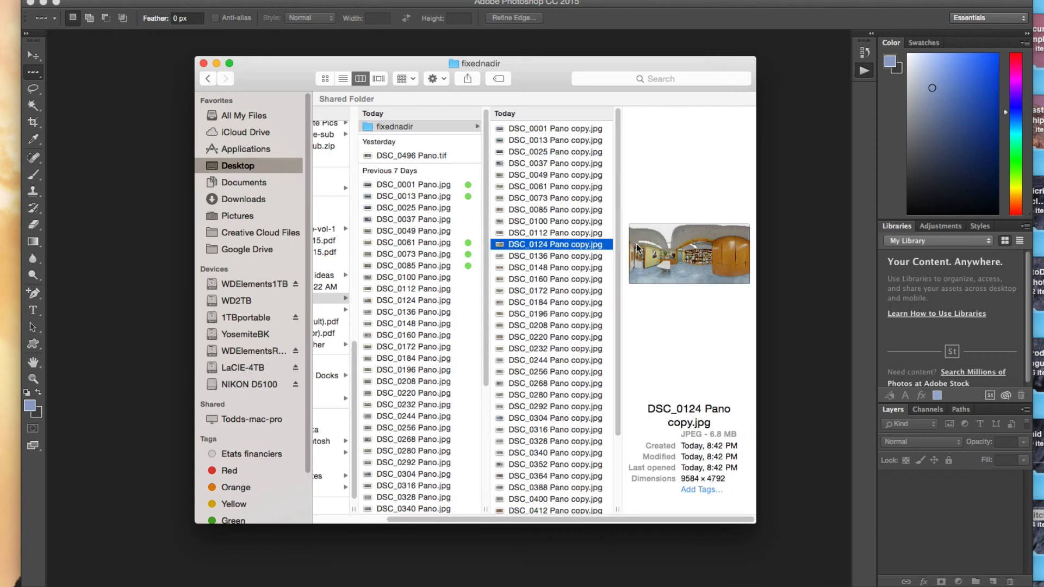
{"action": "left_click", "coordinate": [554, 222]}
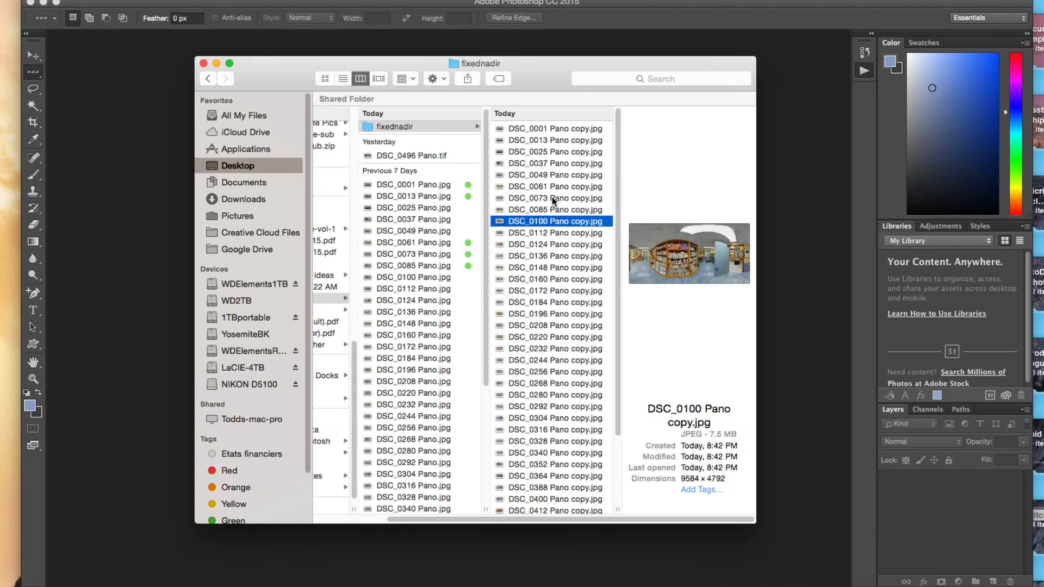
{"action": "left_click", "coordinate": [555, 198]}
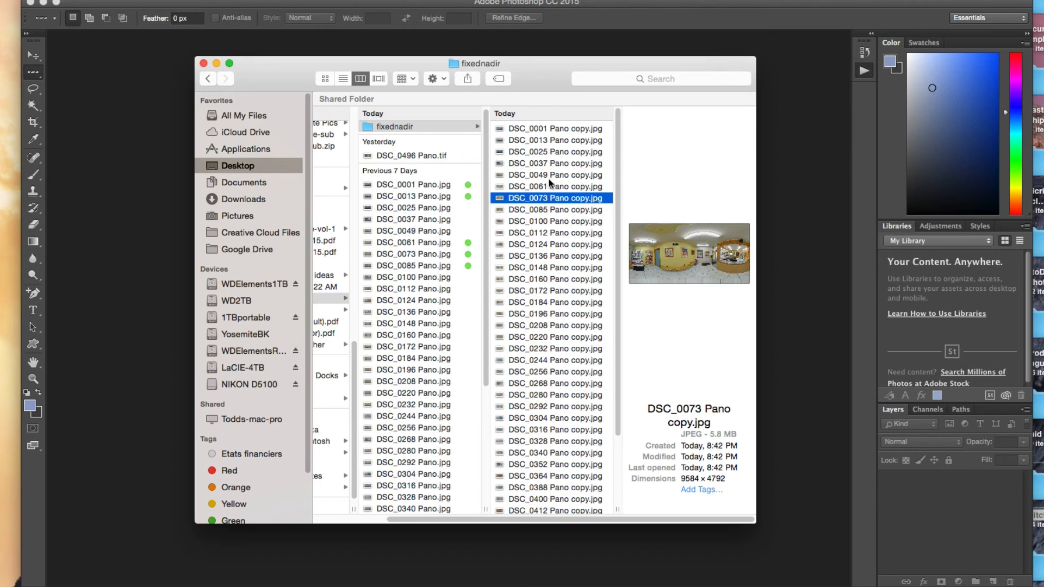
{"action": "left_click", "coordinate": [554, 268]}
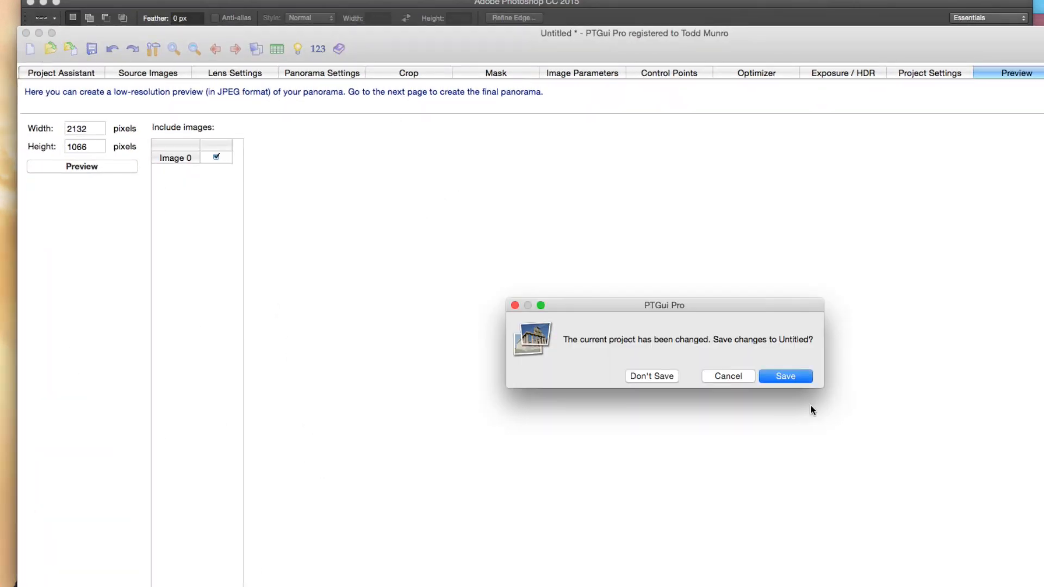
Load a processed copy with Automatic (EXIF) lens settings and check its floor in a low-resolution preview.
{"action": "left_click", "coordinate": [652, 377]}
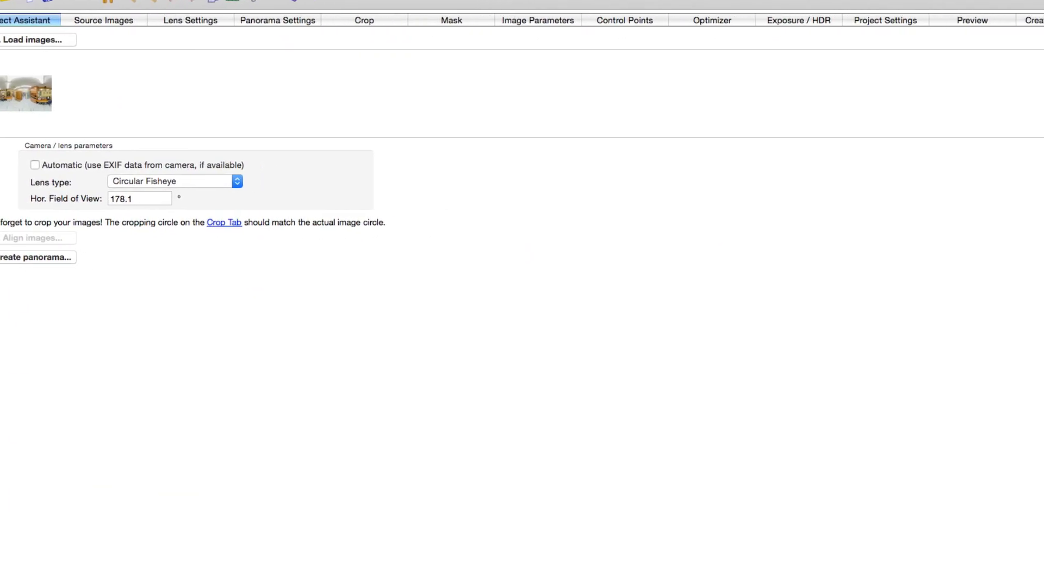
{"action": "left_click", "coordinate": [35, 163]}
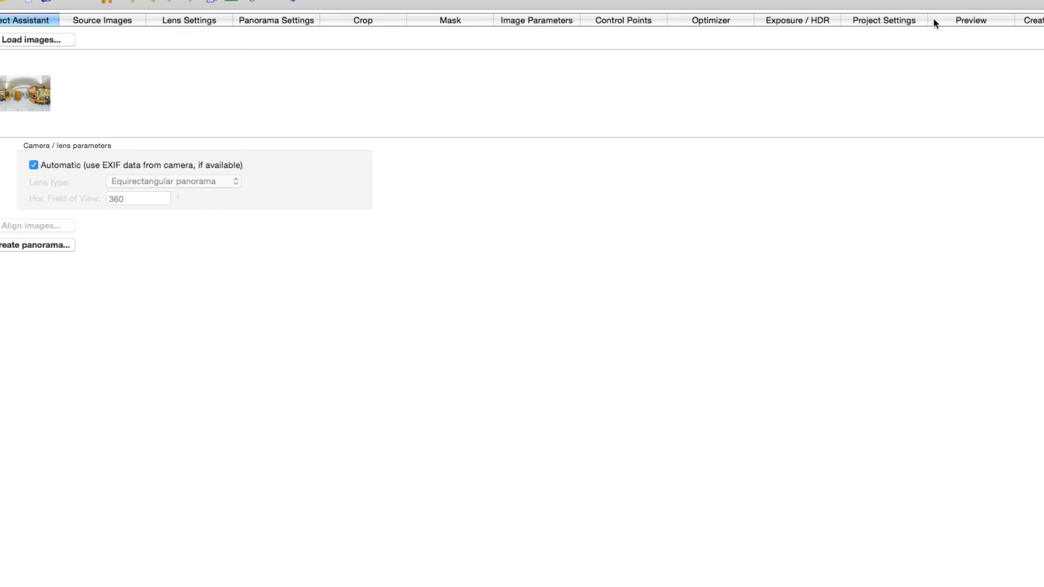
{"action": "left_click", "coordinate": [973, 19]}
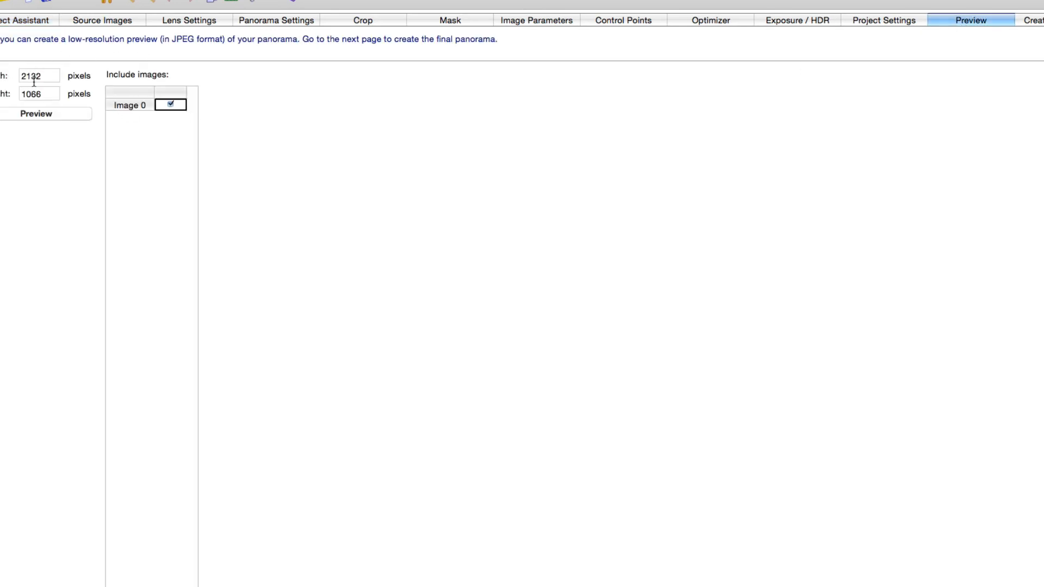
{"action": "left_click", "coordinate": [39, 114]}
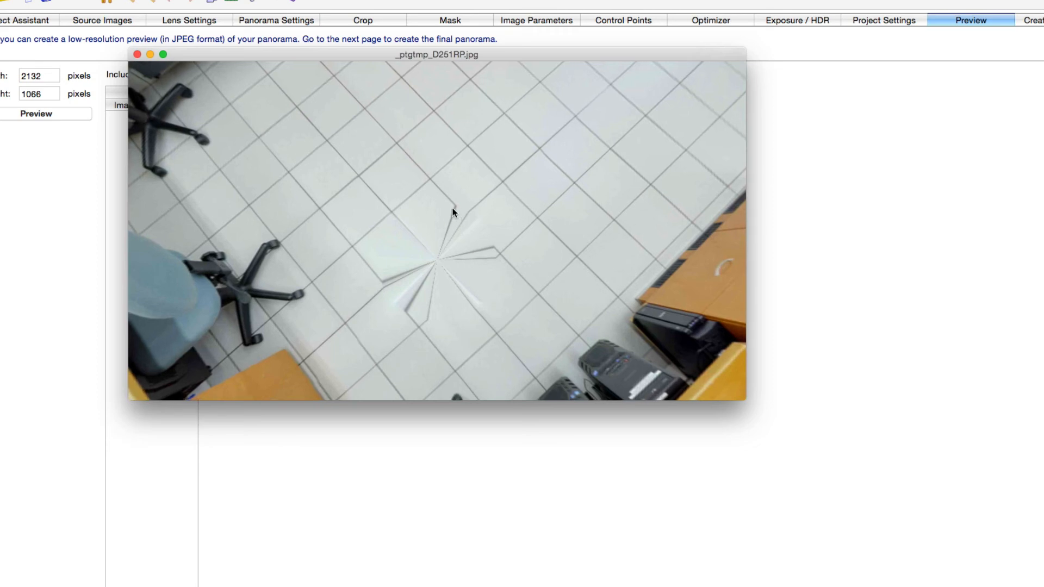
{"action": "mouse_move", "coordinate": [517, 249]}
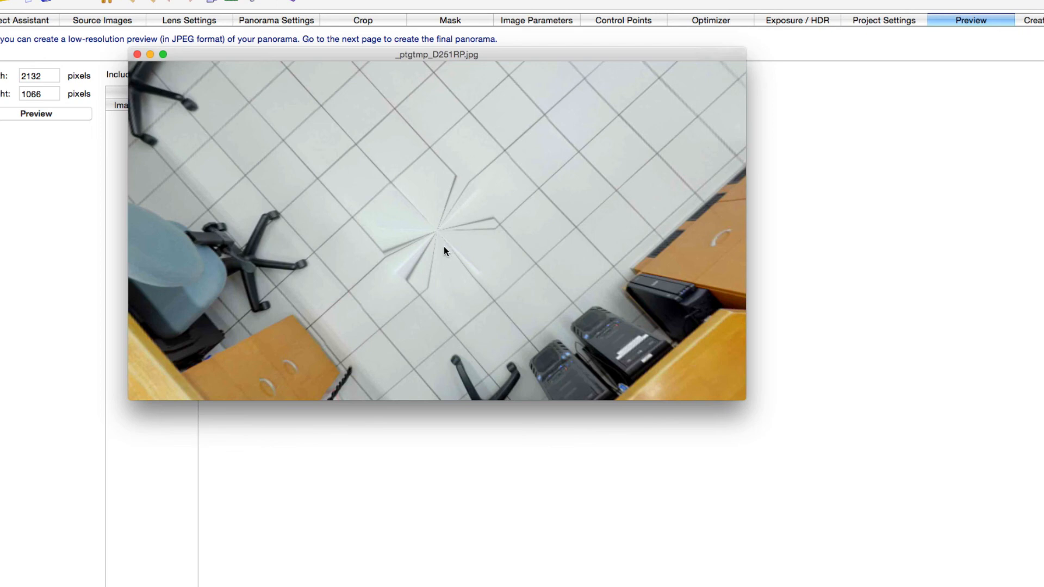
{"action": "mouse_move", "coordinate": [197, 58]}
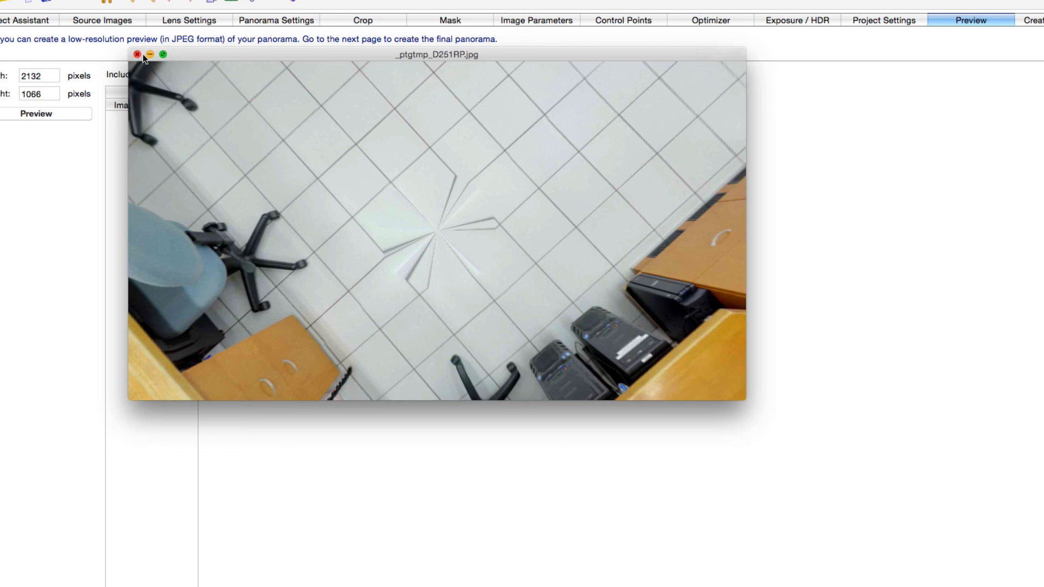
{"action": "left_click", "coordinate": [143, 53]}
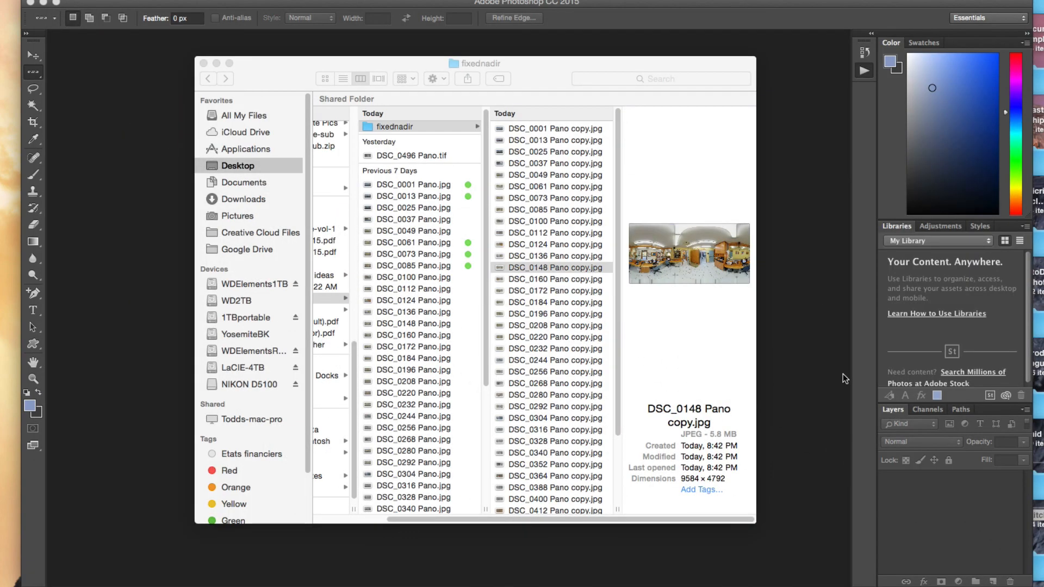
{"action": "mouse_move", "coordinate": [807, 416]}
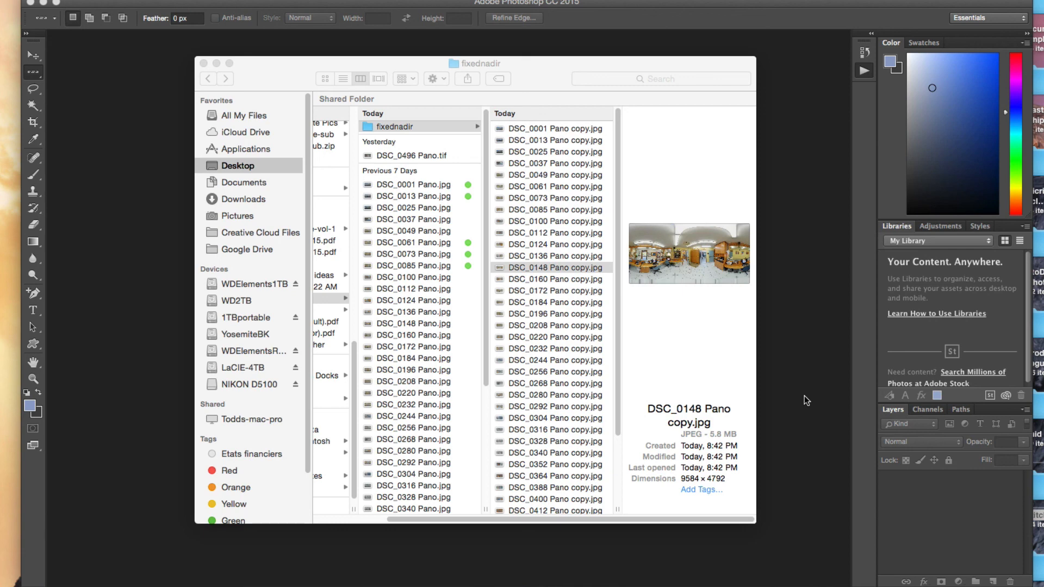
{"action": "mouse_move", "coordinate": [133, 9]}
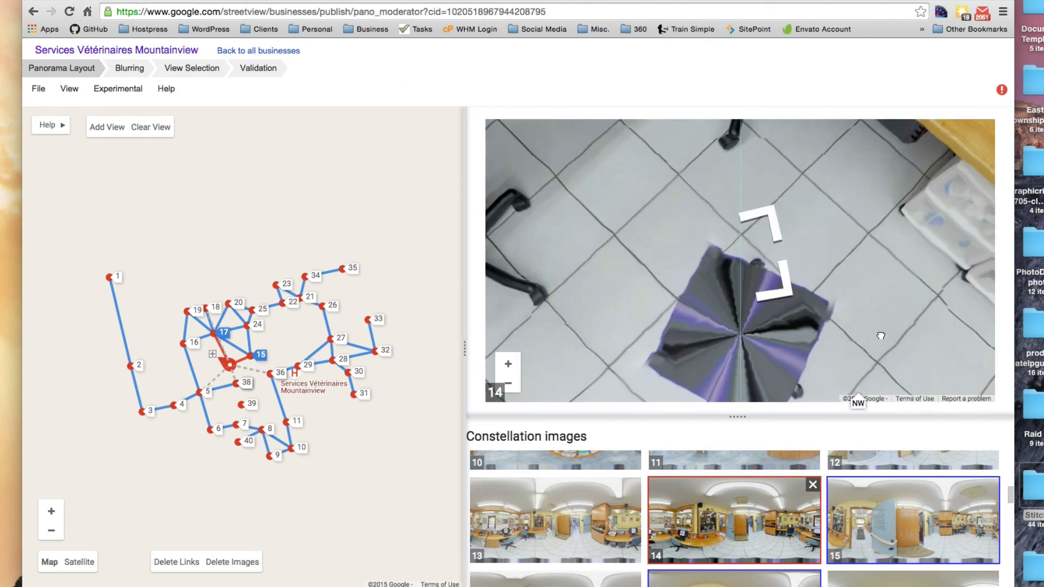
{"action": "left_click_drag", "start_coordinate": [880, 336], "coordinate": [791, 320]}
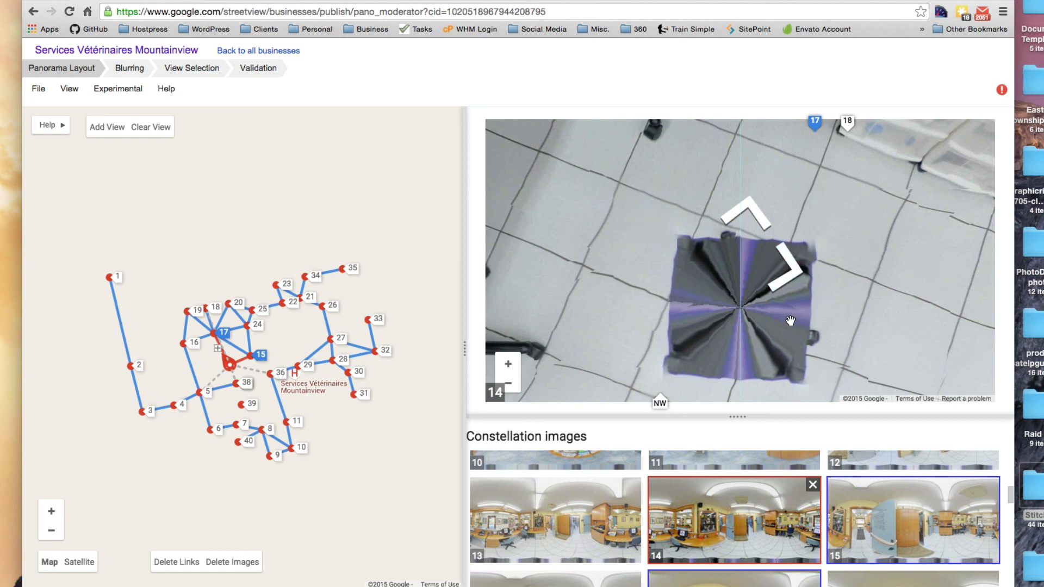